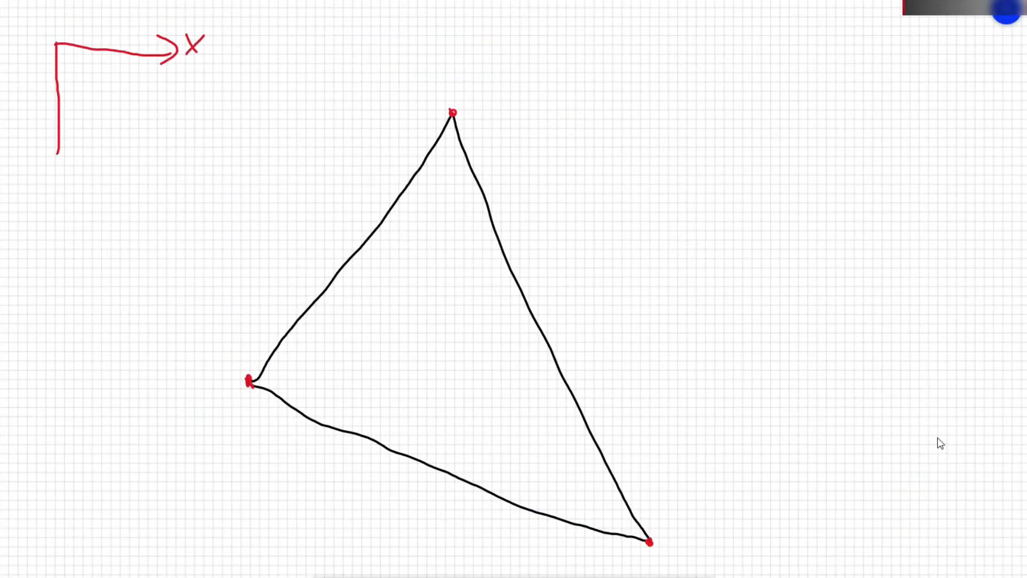
Step: Draw the downward Y axis arrow, write Slope = Δx/ΔY, and mark a point on the triangle edge
drag(57, 127, 86, 148)
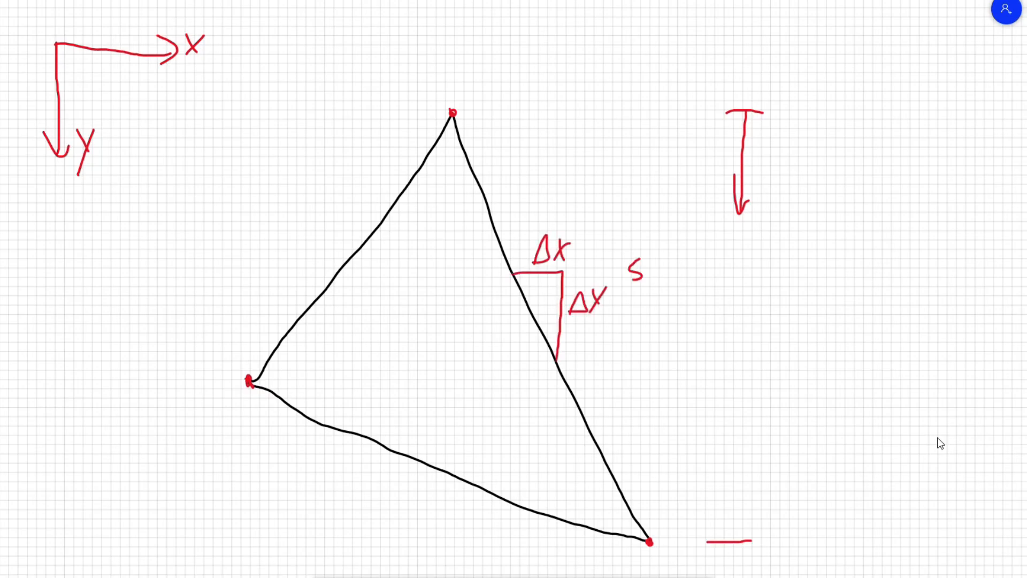
text(Slope = Δ)
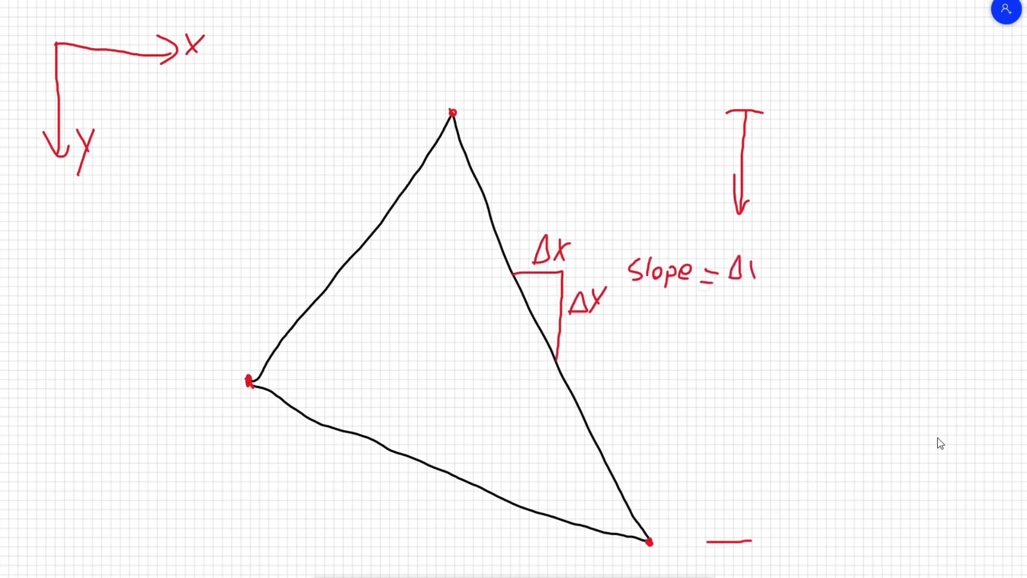
text(Δx/ΔY)
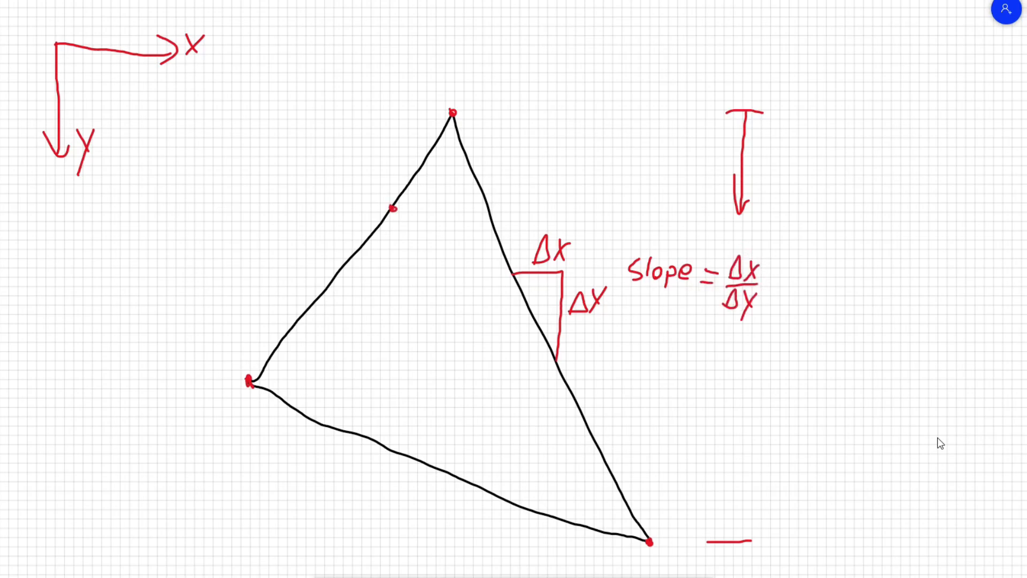
drag(392, 208, 488, 209)
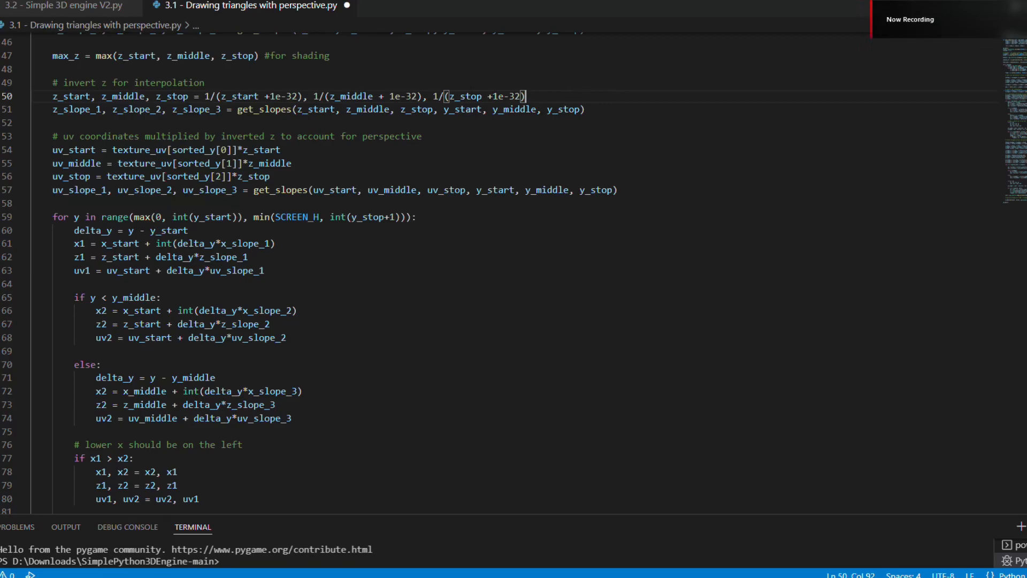
click(203, 96)
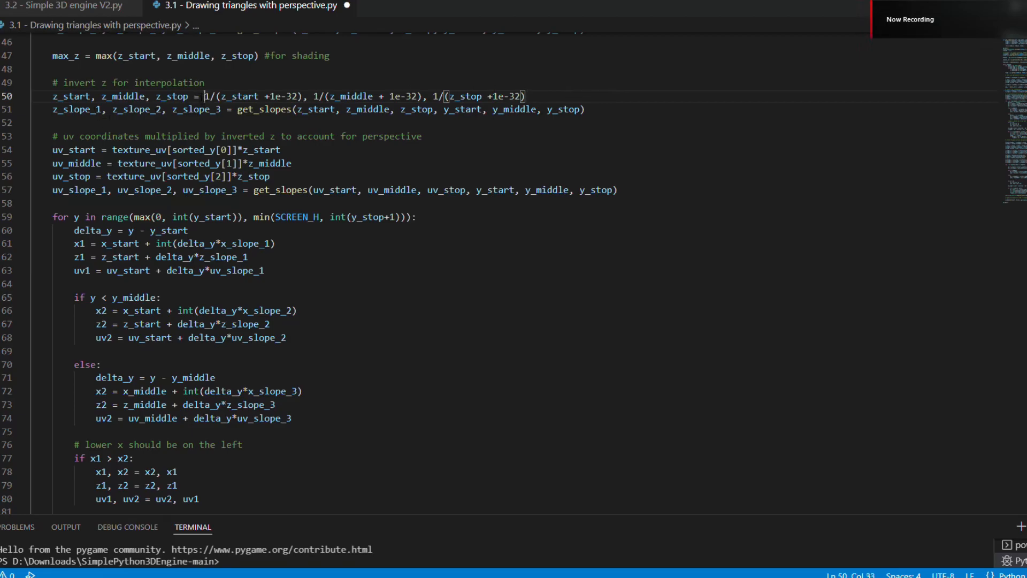
drag(313, 97, 379, 97)
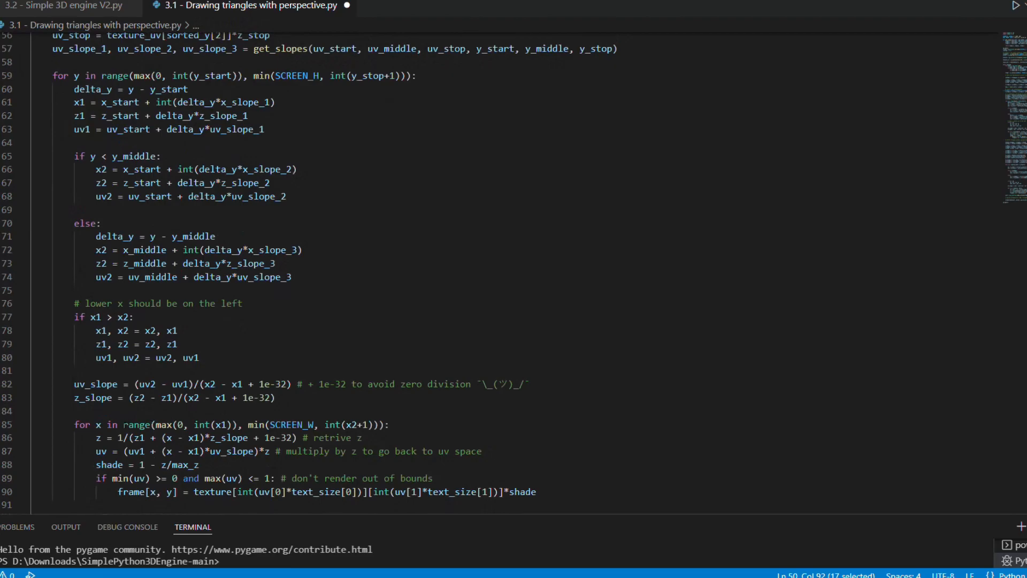
drag(92, 438, 141, 438)
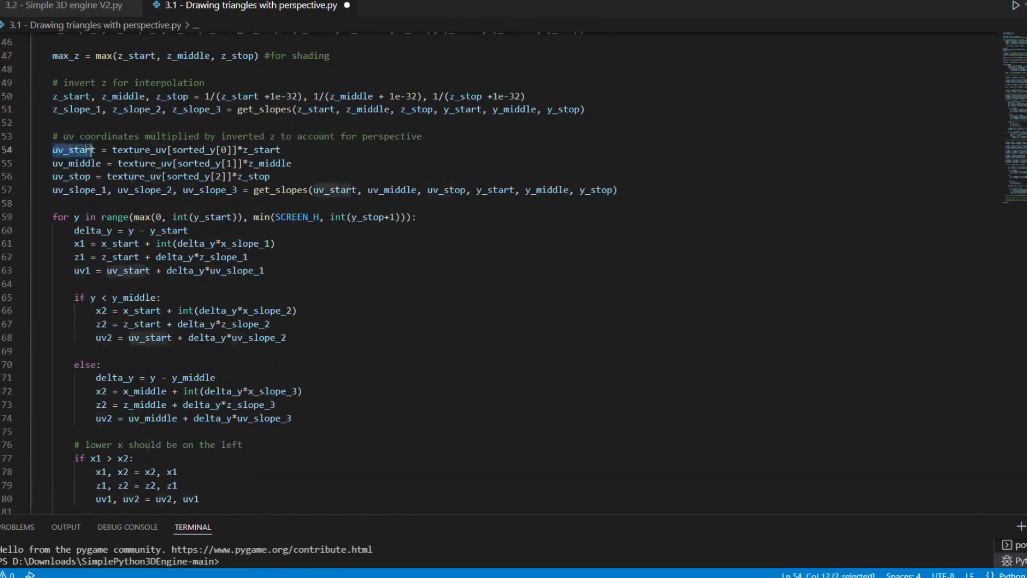
double_click(267, 150)
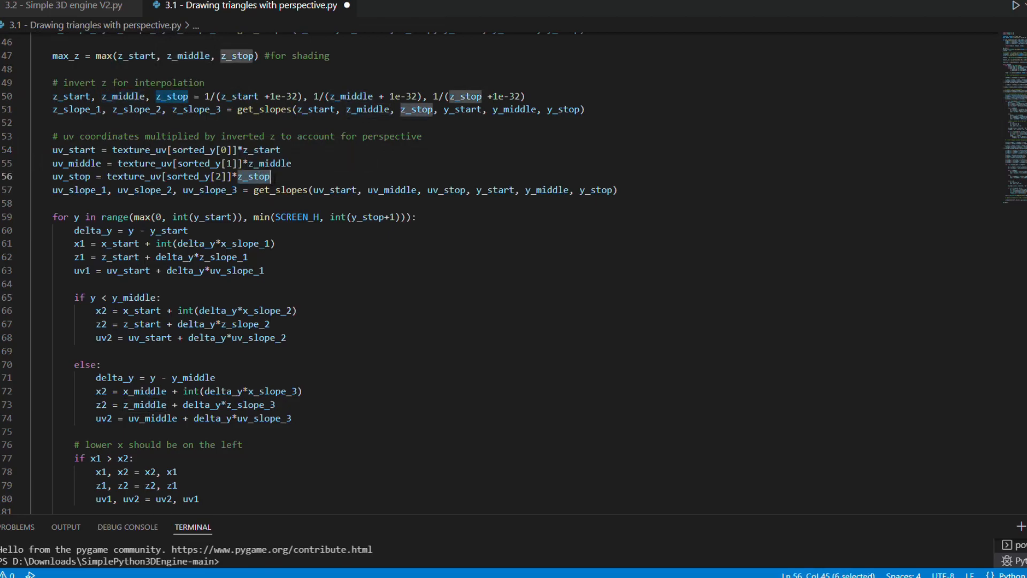
scroll(down, 3)
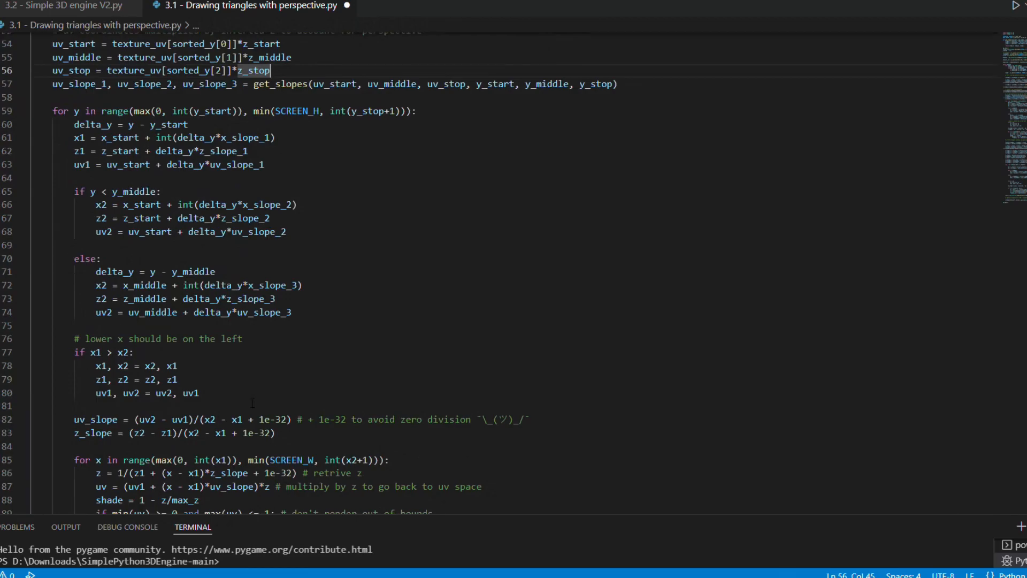
scroll(down, 3)
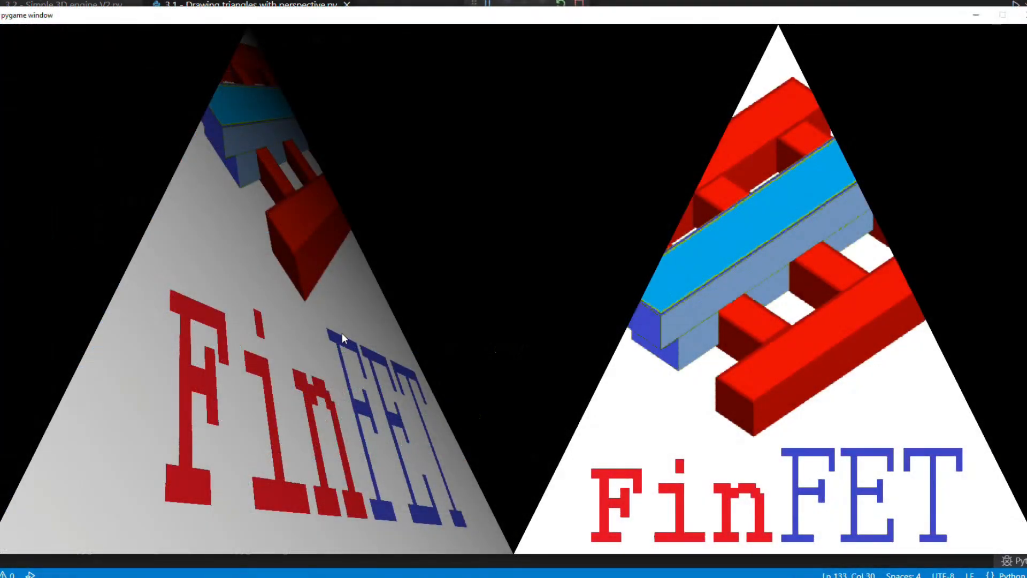
mouse_move(438, 309)
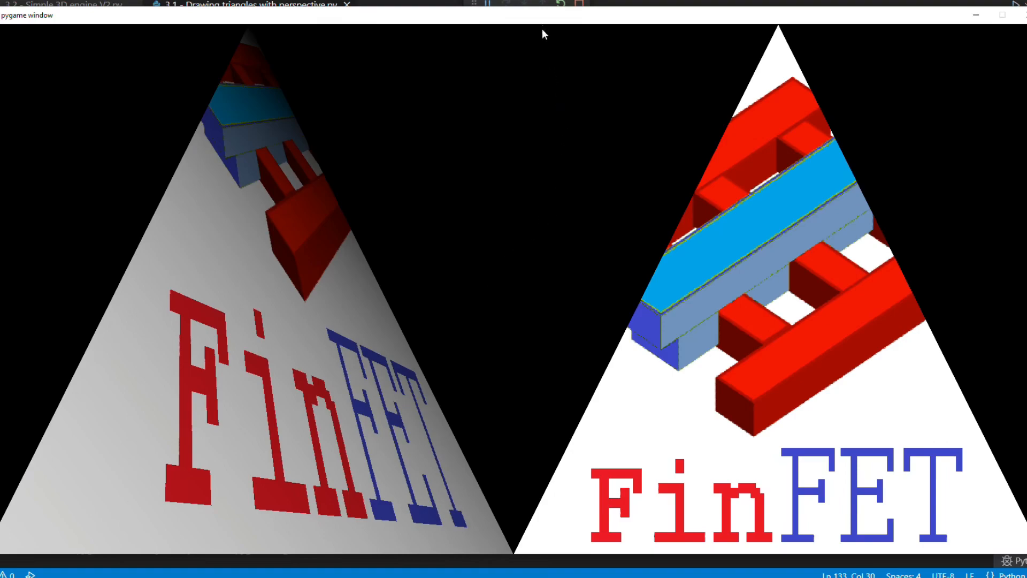
mouse_move(543, 18)
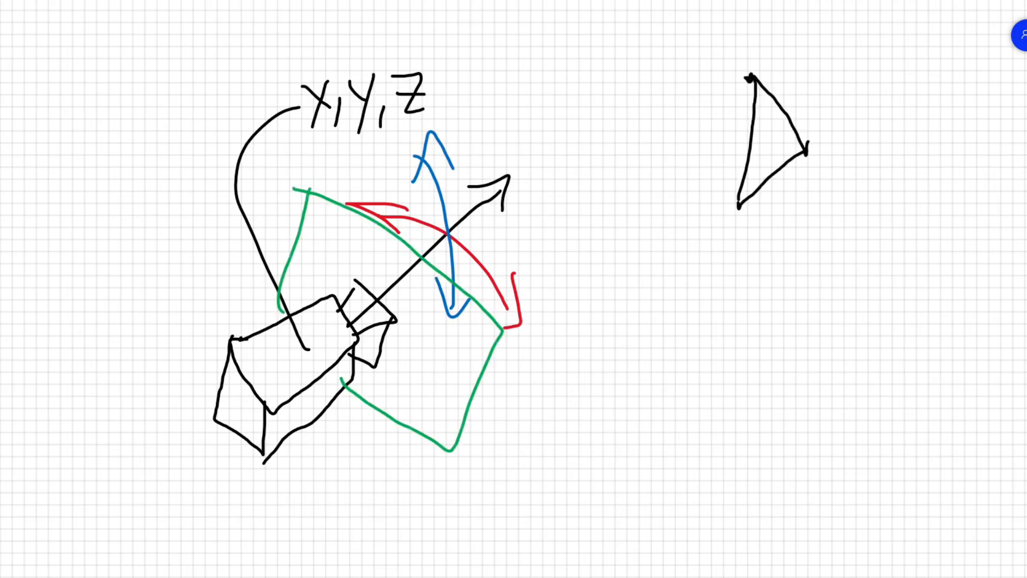
Step: Add strokes to the camera rotation sketch and reposition the small X, Y, Z axes diagram
drag(436, 321, 429, 340)
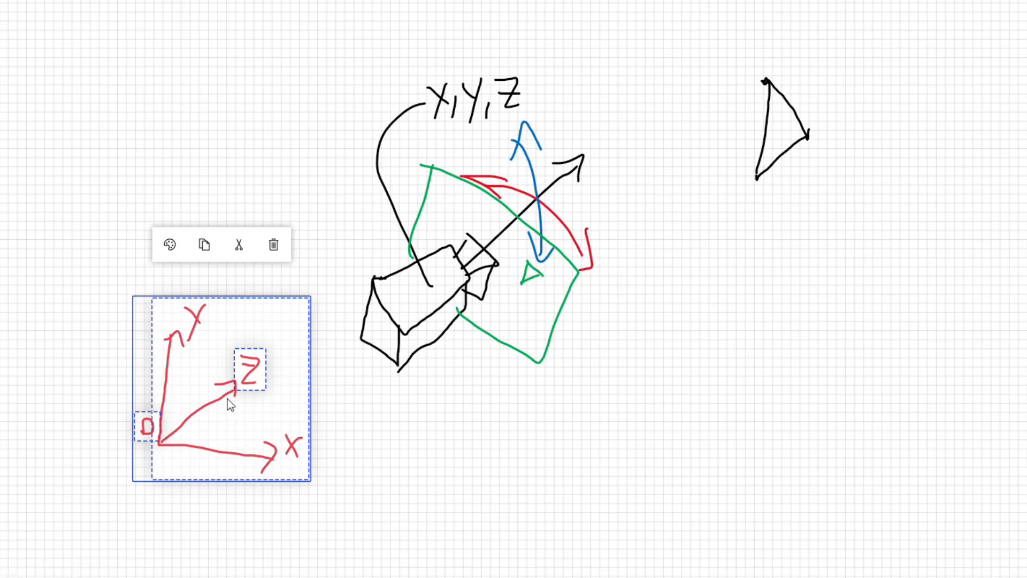
drag(220, 389, 494, 262)
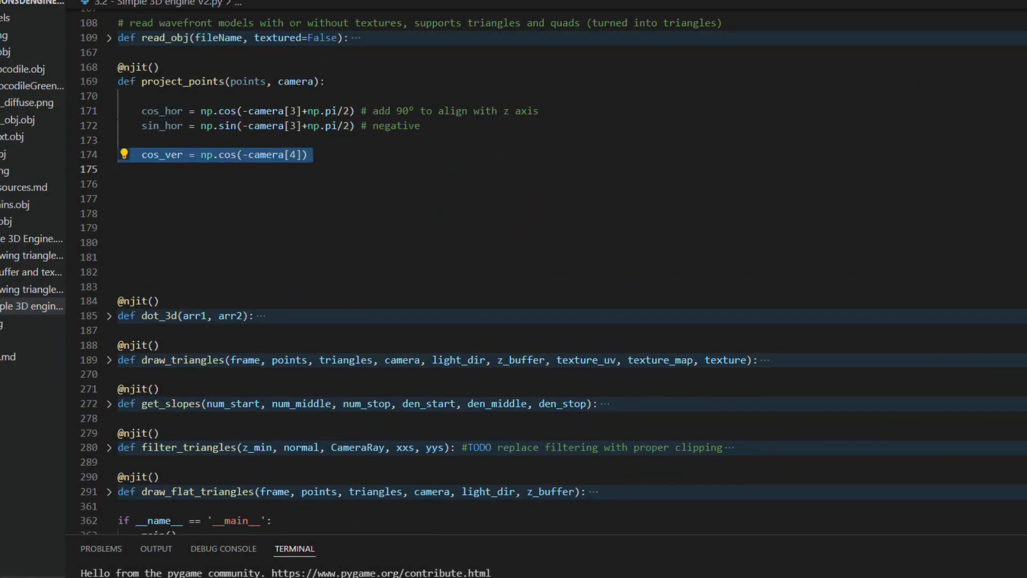
Step: Compute sin_ver from -camera[4] and ver_fov_adjust as 0.5*SCREEN_H/np.tan(FOV_V*0.5)
text(sin_ver = np.sin(-camera[4]))
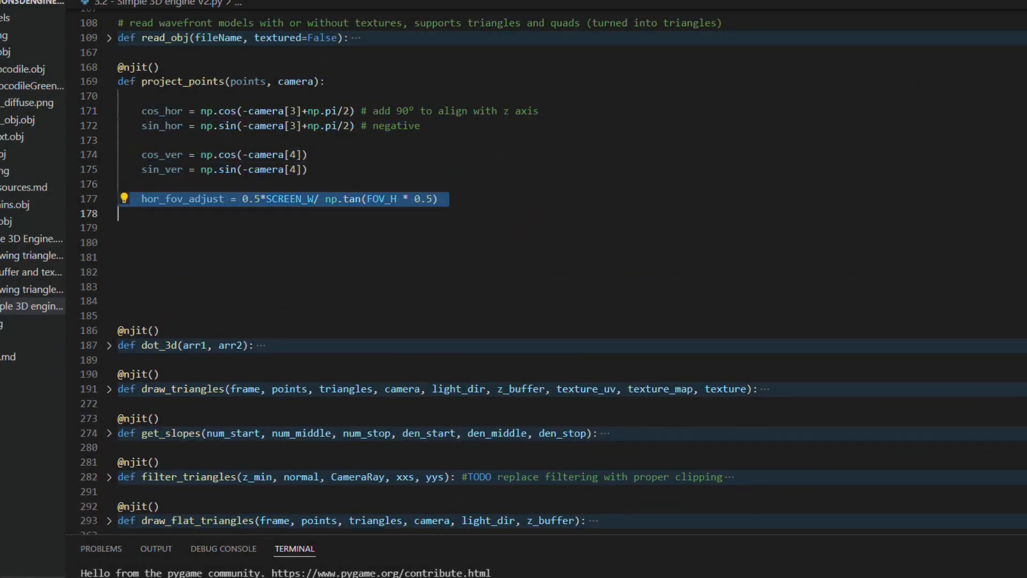
text(ver_fov_adjust = 0.5*SCREEN_H/ np.tan(FOV_V * 0.5))
text(translate = point[:3] - camera[:3)
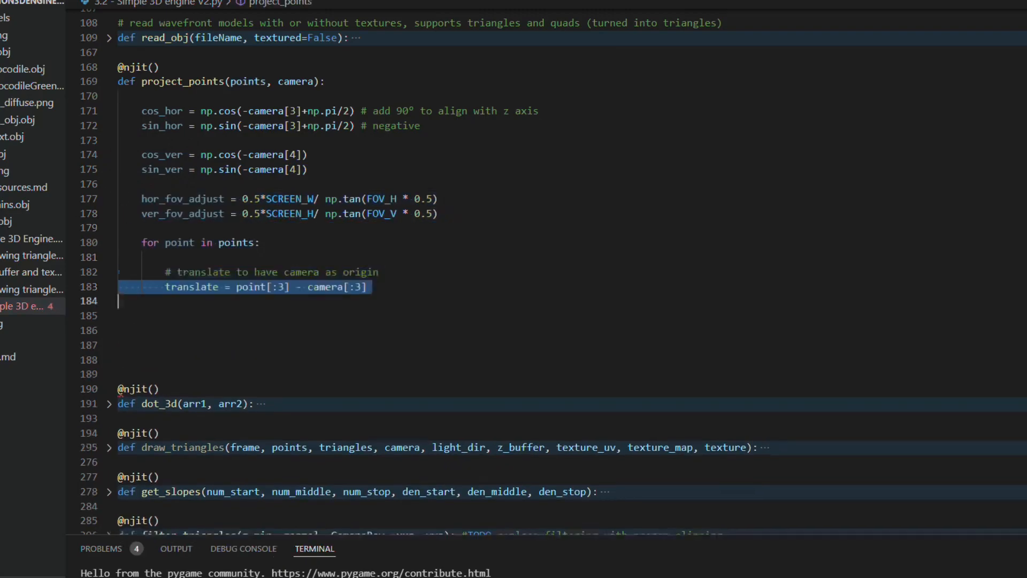
text(# rotate to camera horizontal direction)
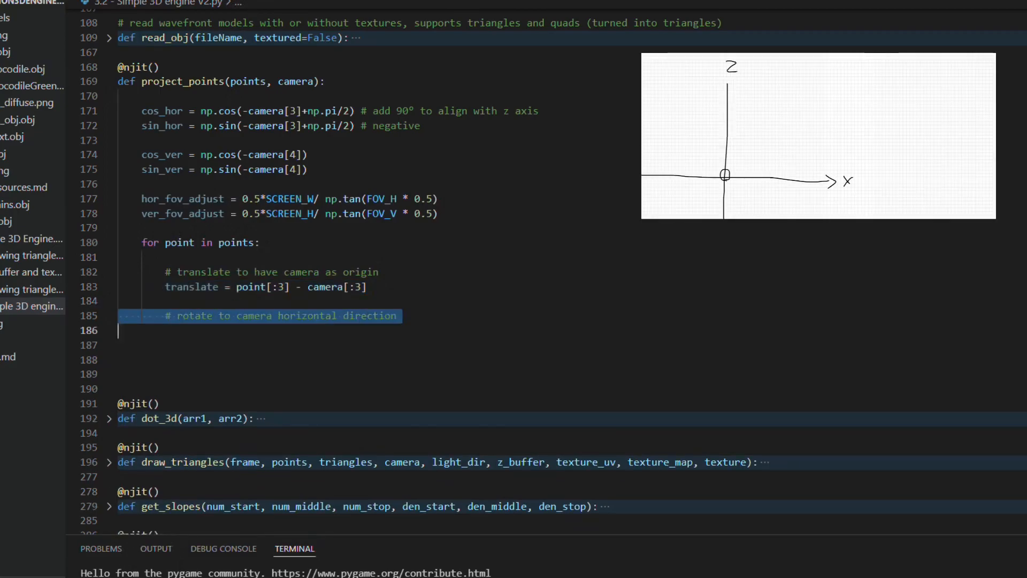
Step: Rotate each translated point horizontally into new_x, new_z using cos_hor and sin_hor, then note the vertical rotation
text(new_x = translate[0]*cos_hor - translate[2]*sin_hor)
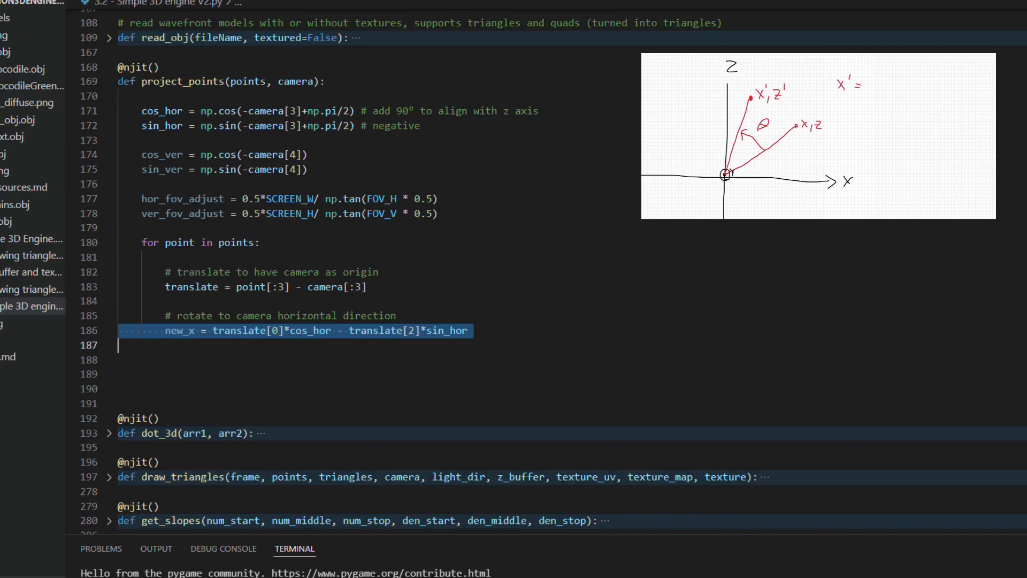
text(new_z = translate[0]*sin_hor + translate[2]*cos_hor)
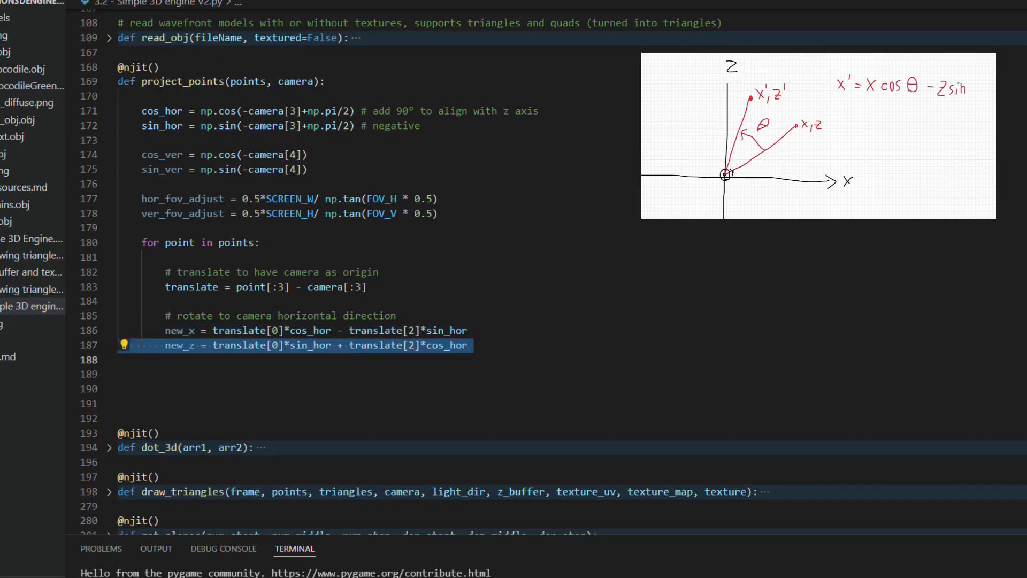
text(translate[0], translate[2] = new_x, new_z)
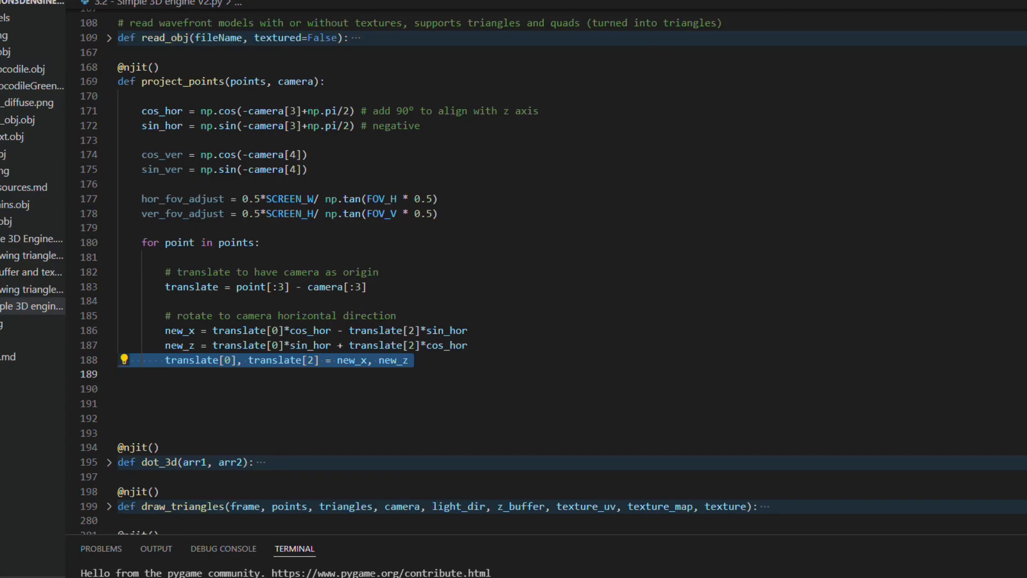
text(# rotate to camera vertical direction)
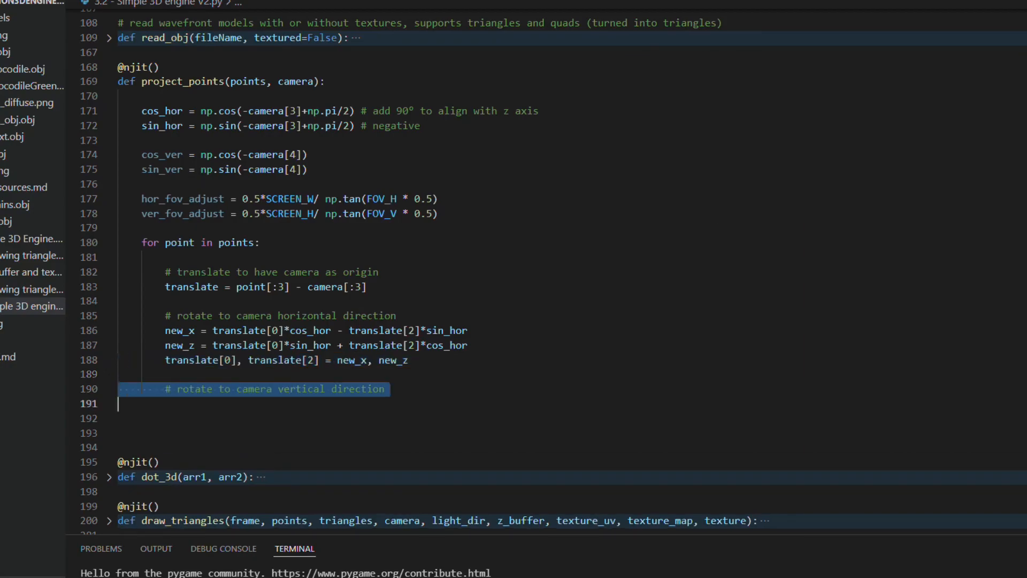
text(new_y = translate[1]*cos_ver - translate[2]*sin_ver)
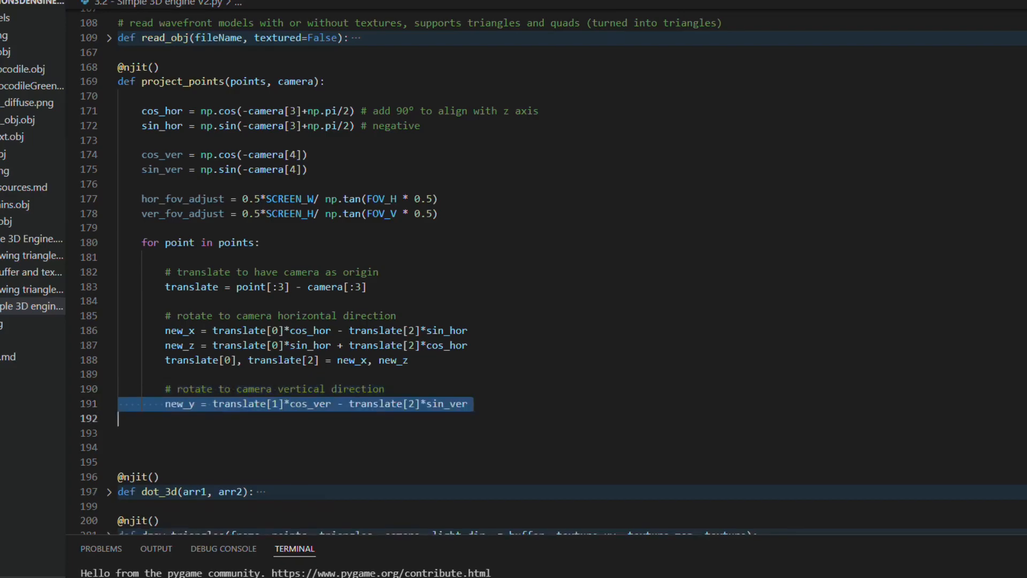
text(new_z = translate[1]*sin_ver + translate[2]*cos_ver)
text(translate[2] = - 0.001)
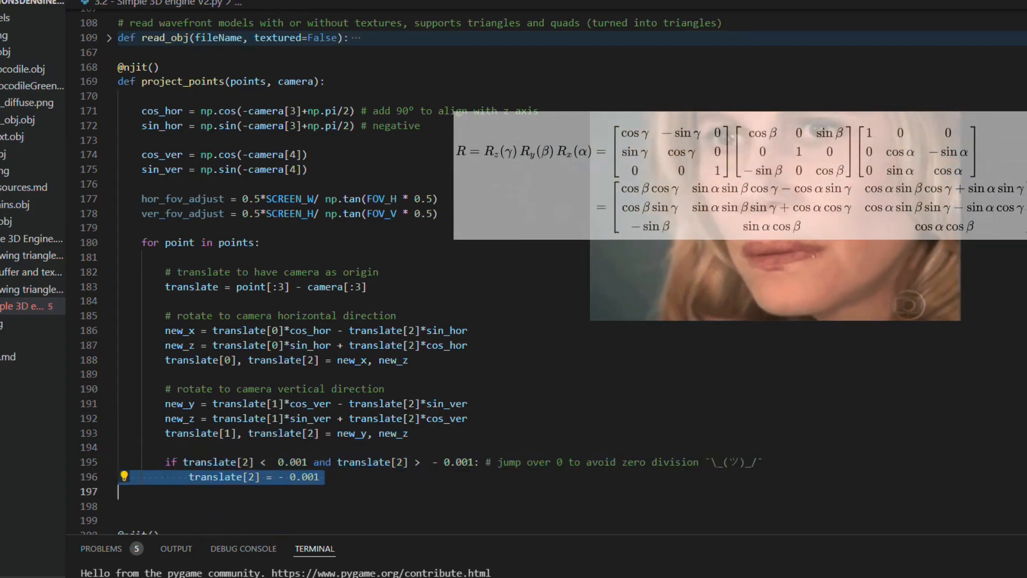
text(point[3] = int(-hor_fov_adjust*translate[0]/translate[2] + 0.5*SCREEN_W))
text(point[5] = translate[2] # np.sqrt(translate[0]*translate[0] + translate[1]*translate[1] + translate[2]*translate[2]))
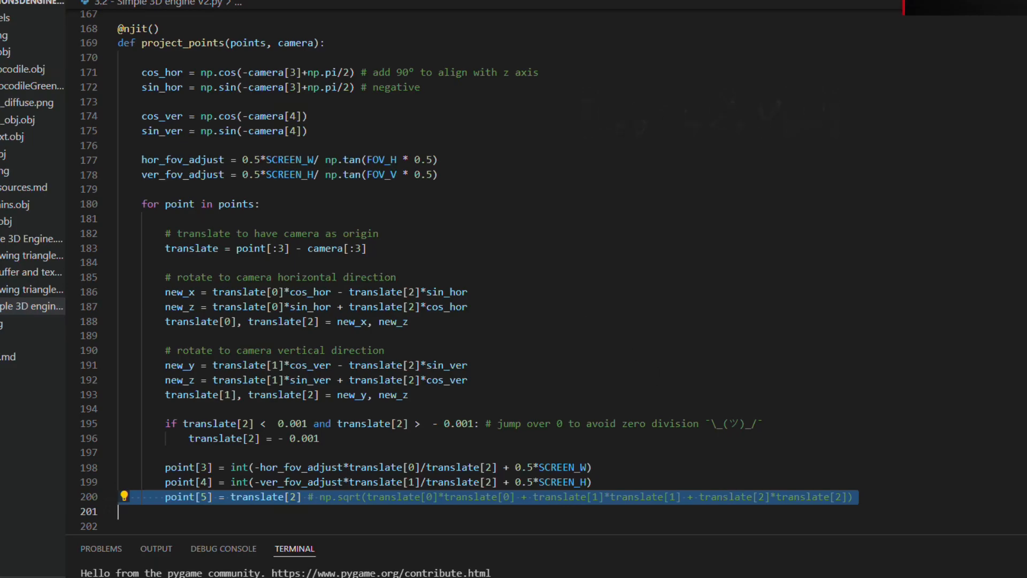
scroll(down, 3)
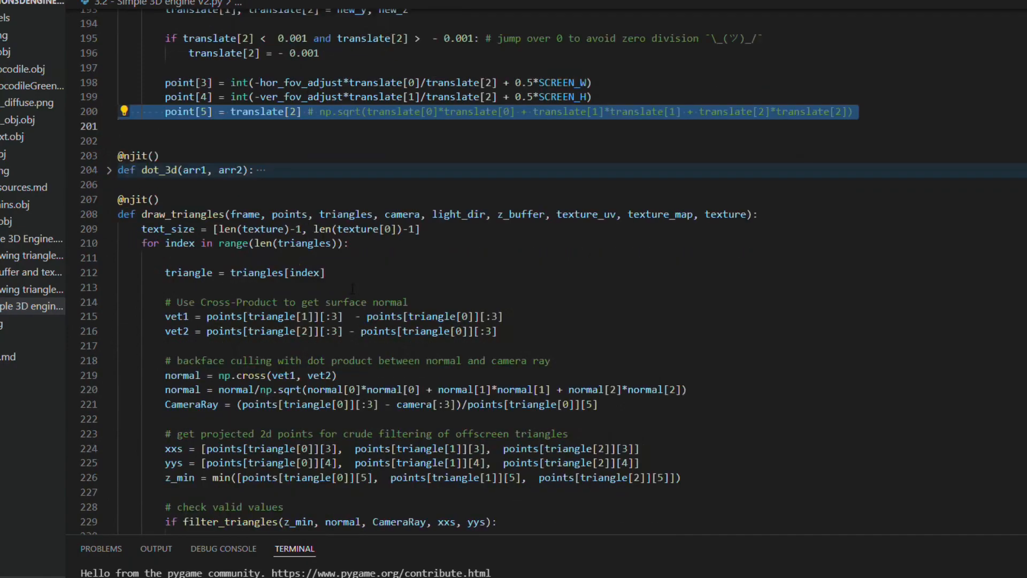
scroll(down, 3)
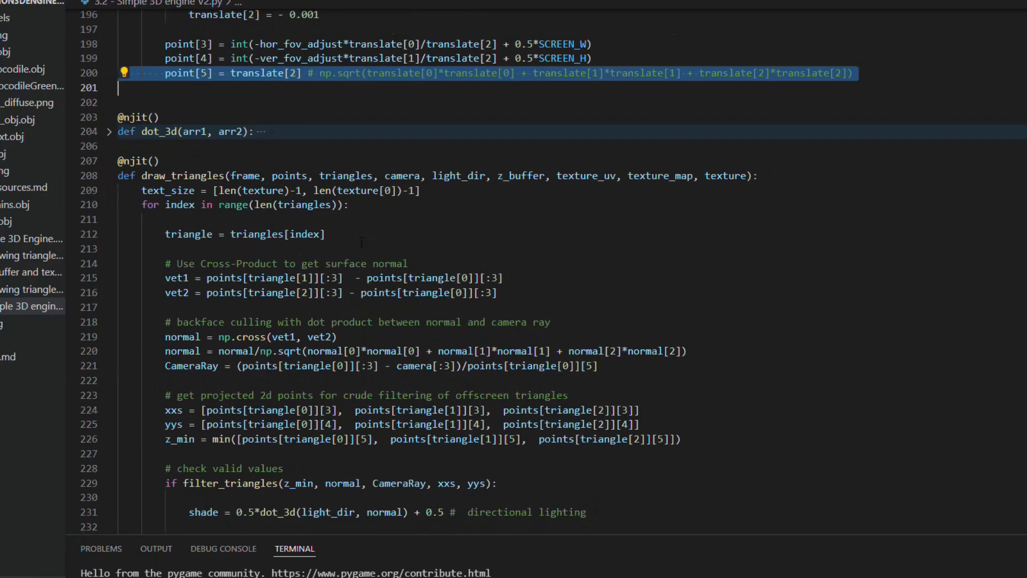
scroll(down, 3)
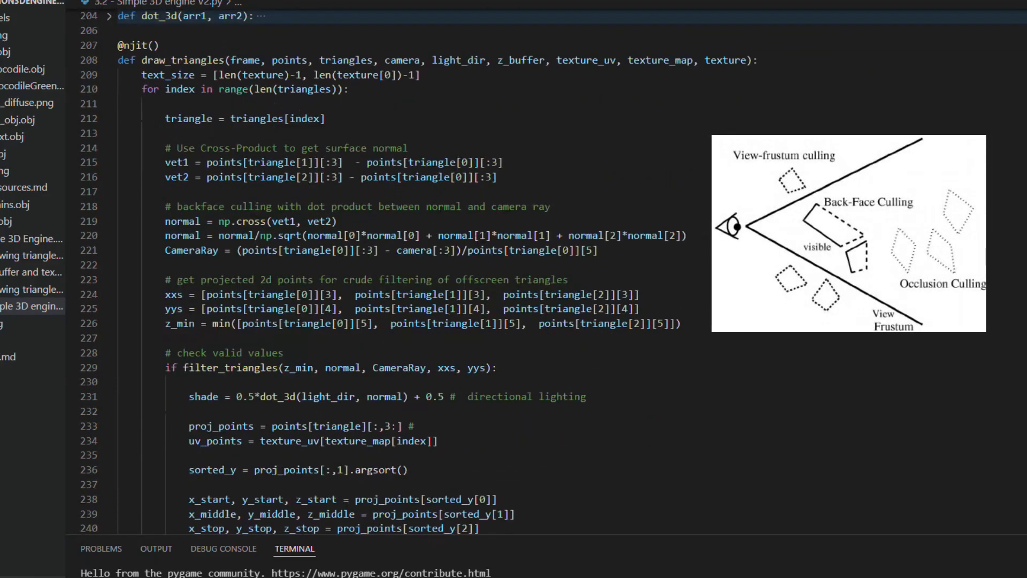
scroll(down, 3)
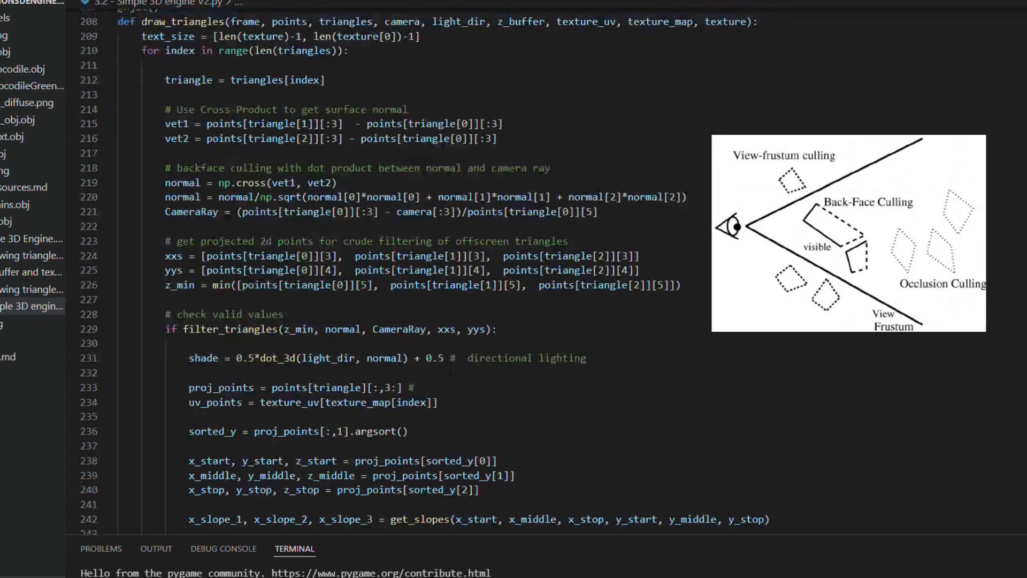
scroll(down, 3)
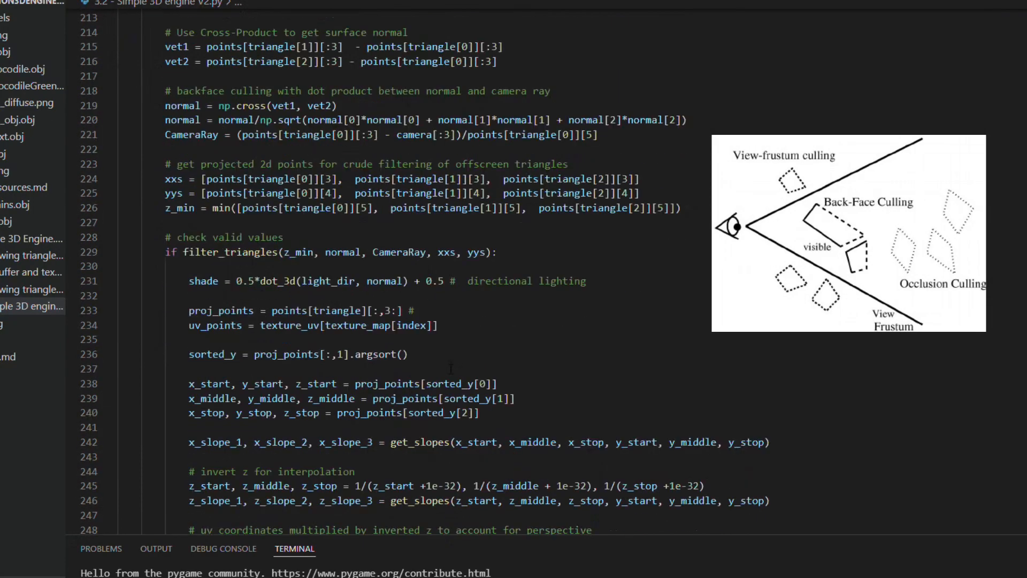
scroll(down, 3)
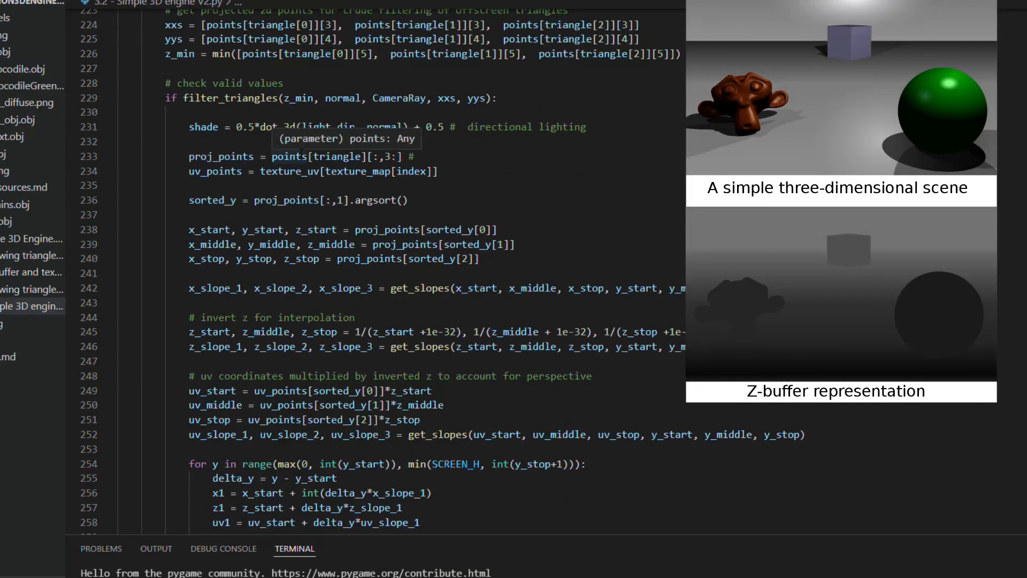
scroll(down, 3)
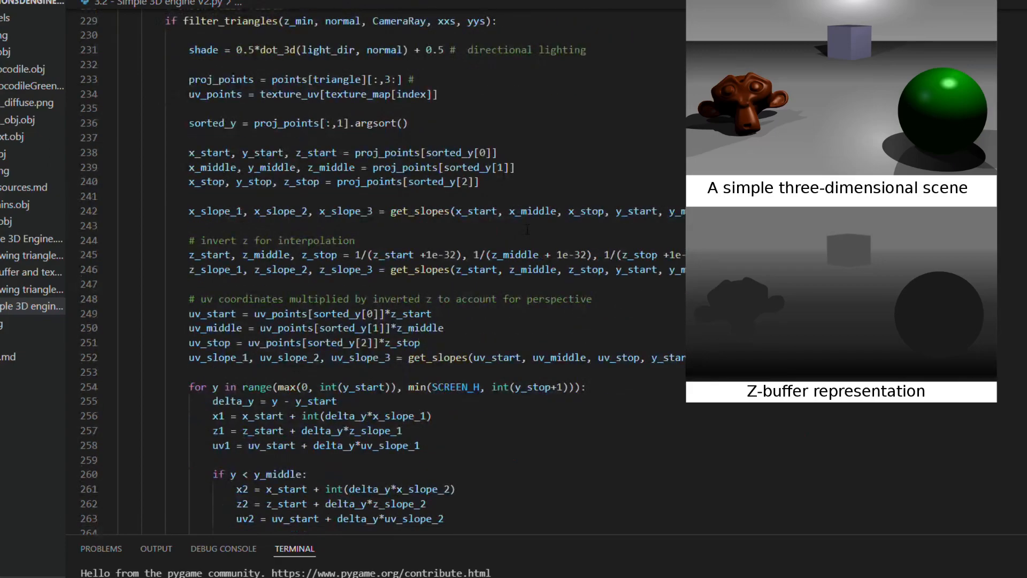
scroll(down, 3)
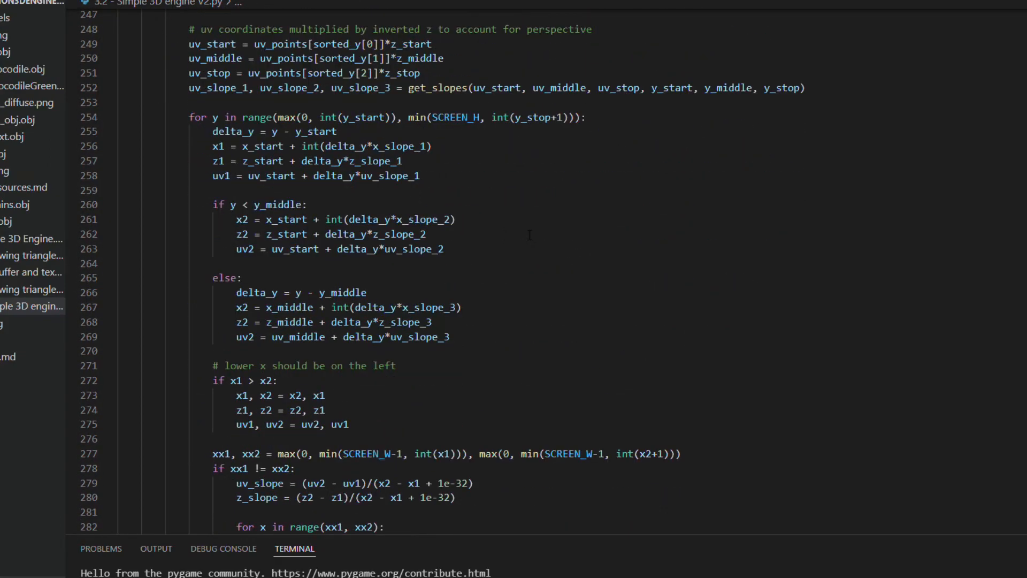
scroll(down, 3)
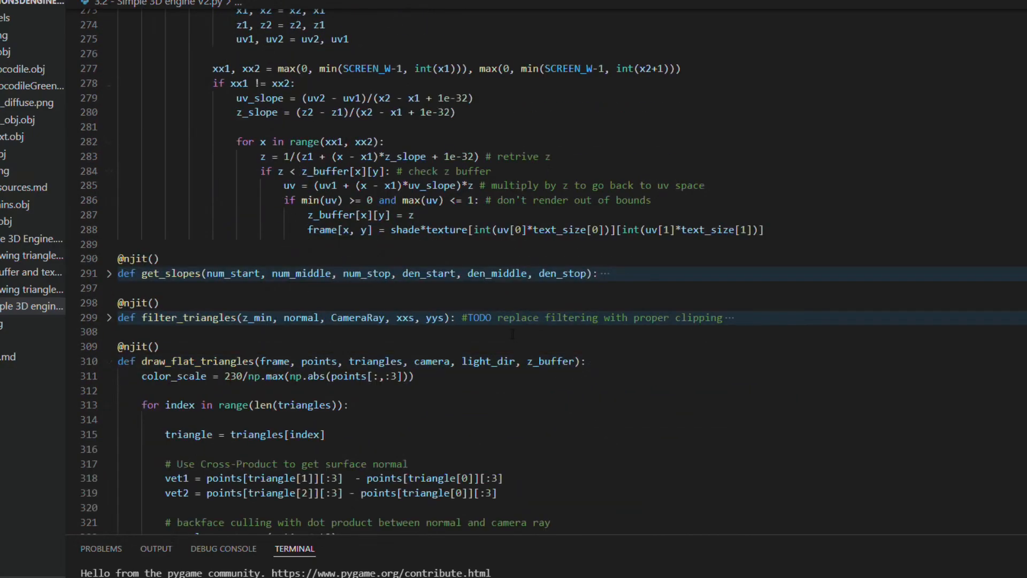
scroll(down, 3)
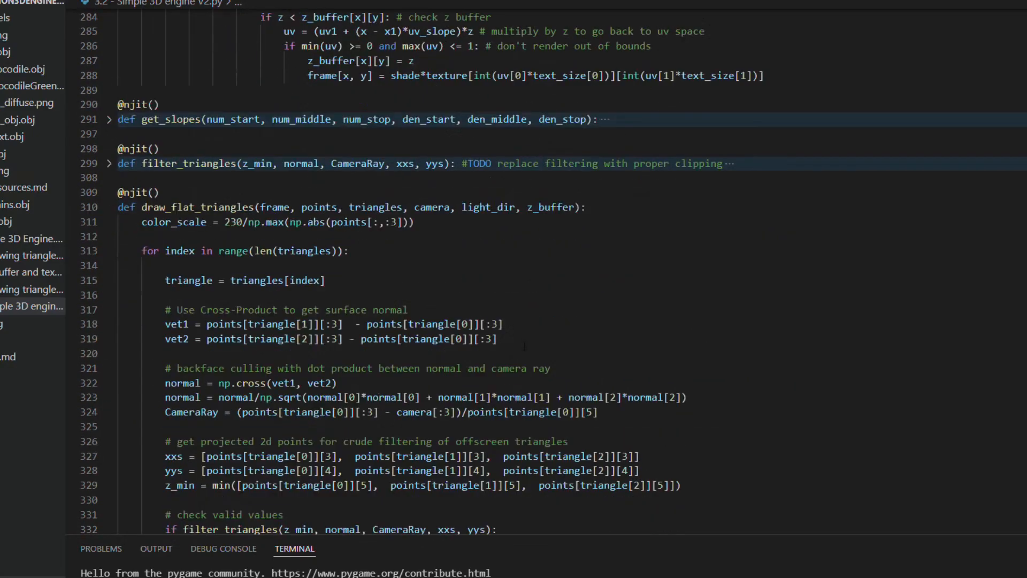
scroll(down, 3)
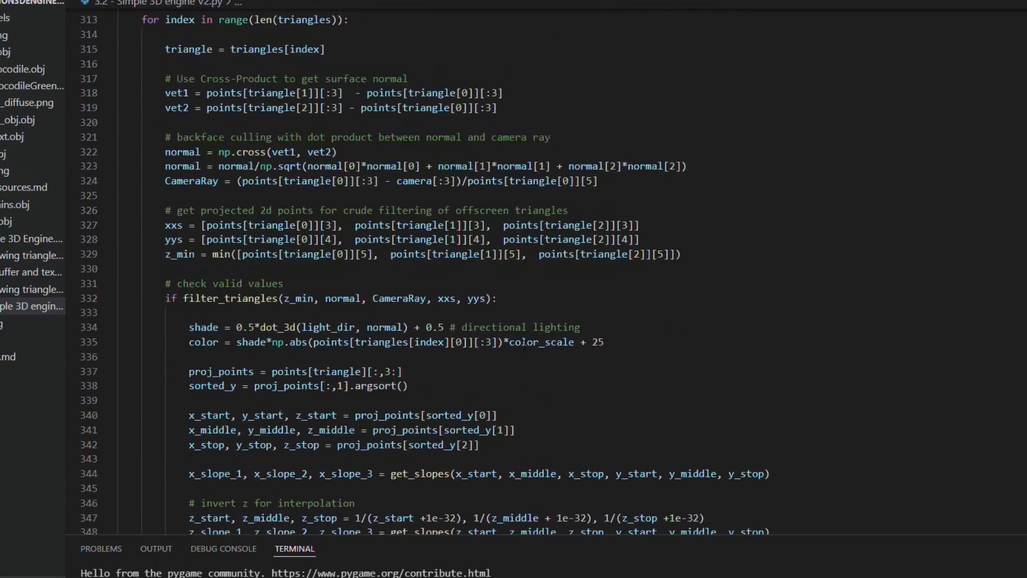
scroll(down, 3)
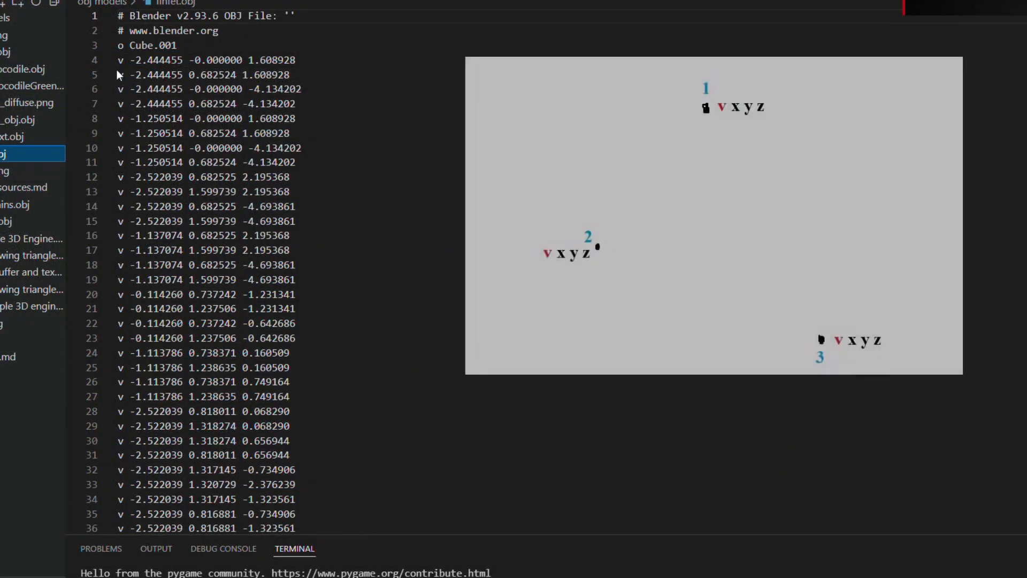
Step: Inspect the v and f lines of the baby crocodile OBJ model and select part of its text
scroll(down, 3)
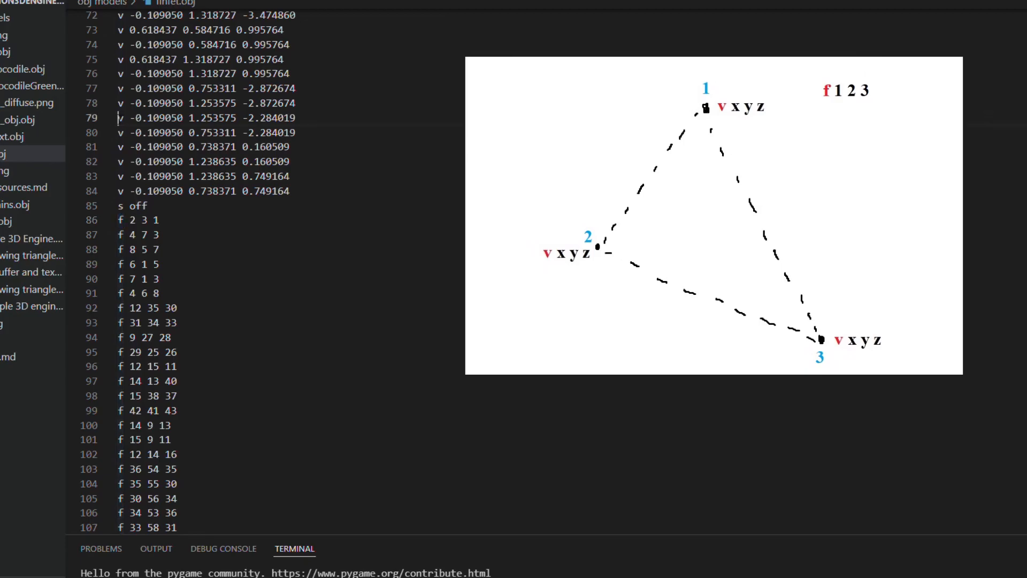
click(203, 118)
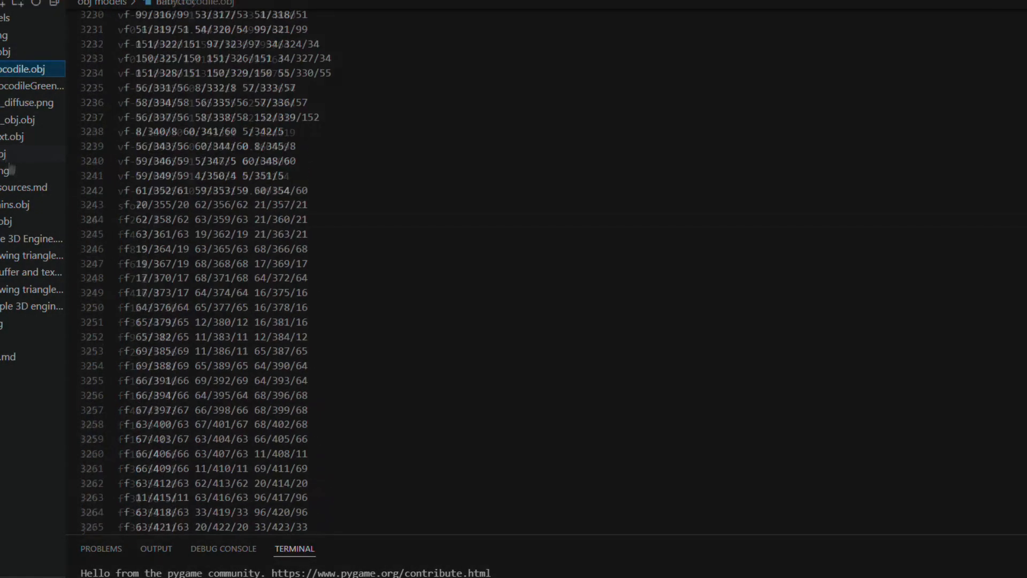
scroll(up, 3)
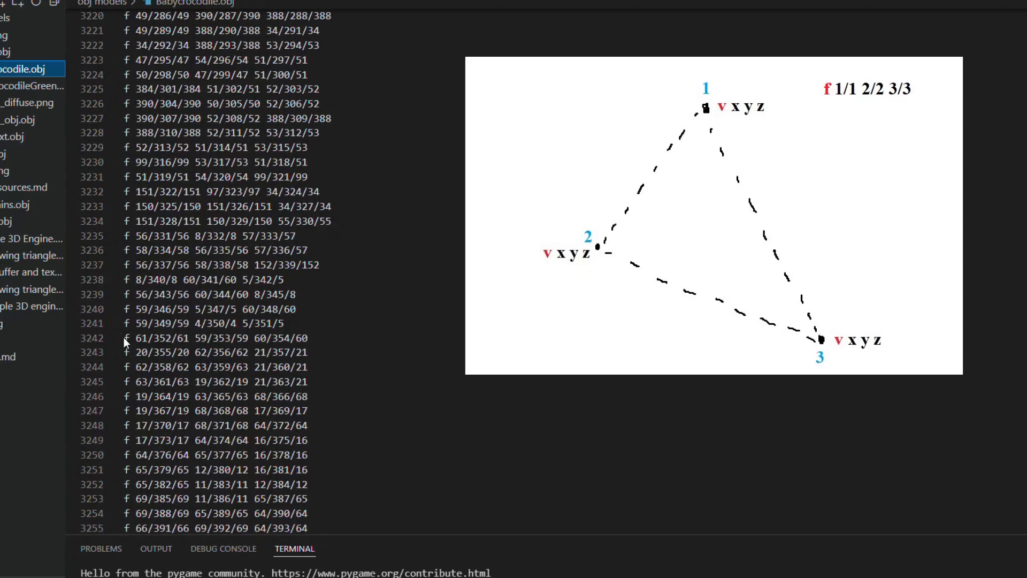
drag(147, 338, 312, 352)
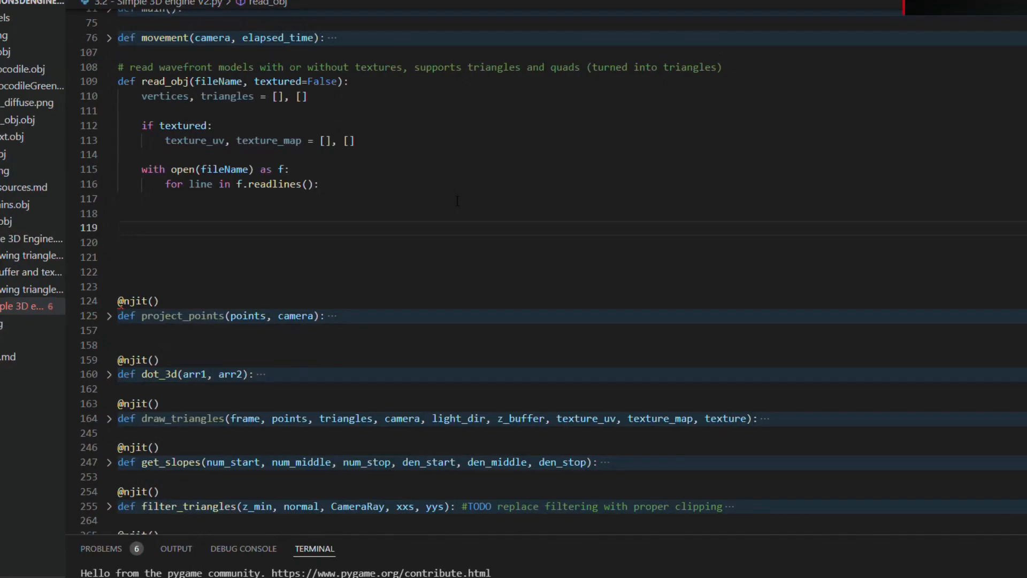
Step: Inside the readlines loop, split each line and add the vt branch for texture coordinates when textured
click(118, 226)
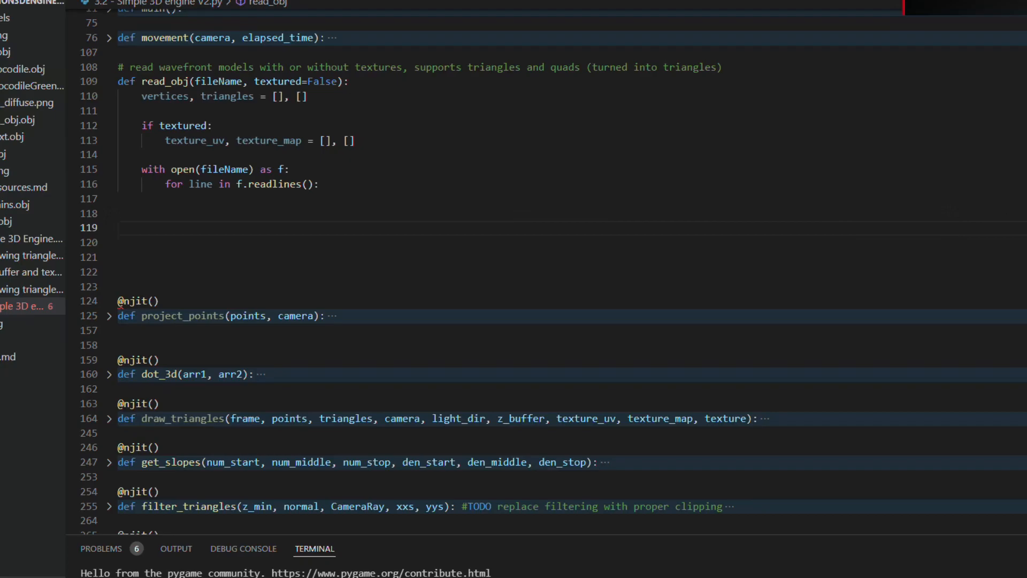
click(118, 227)
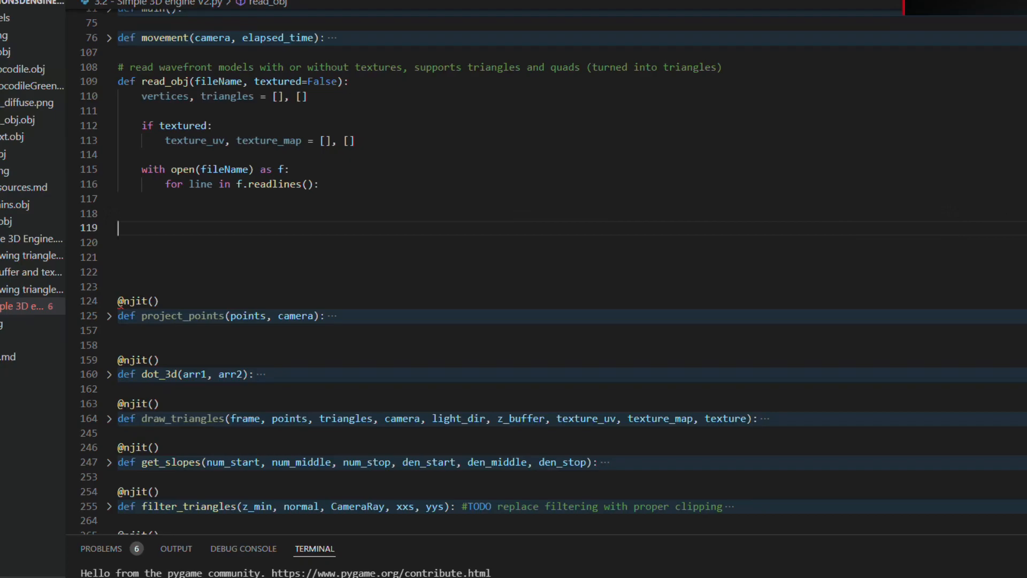
text(splitted = line.split() # split the line in a list)
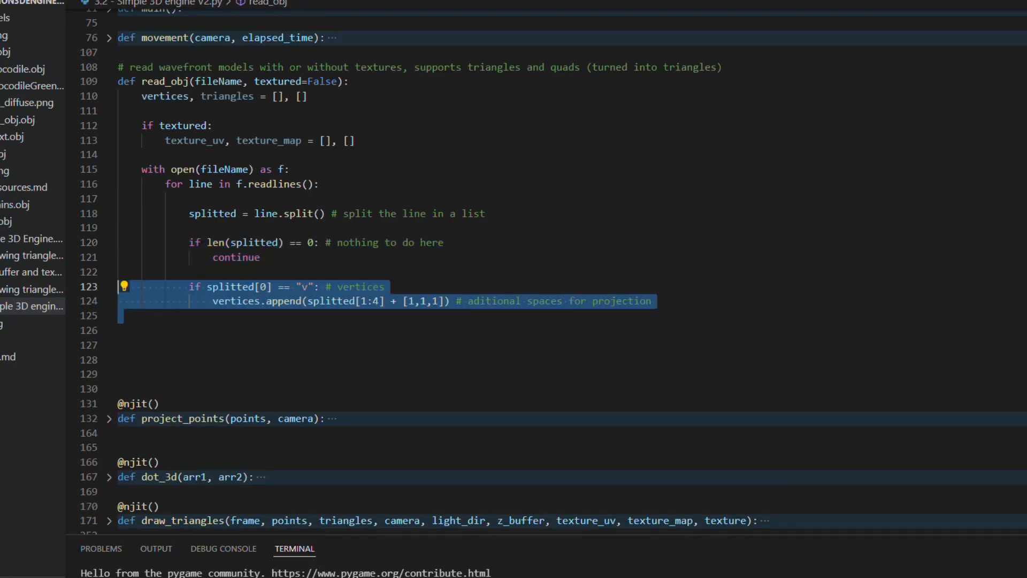
text(elif textured and splitted[0] == "vt": # texture coordinates)
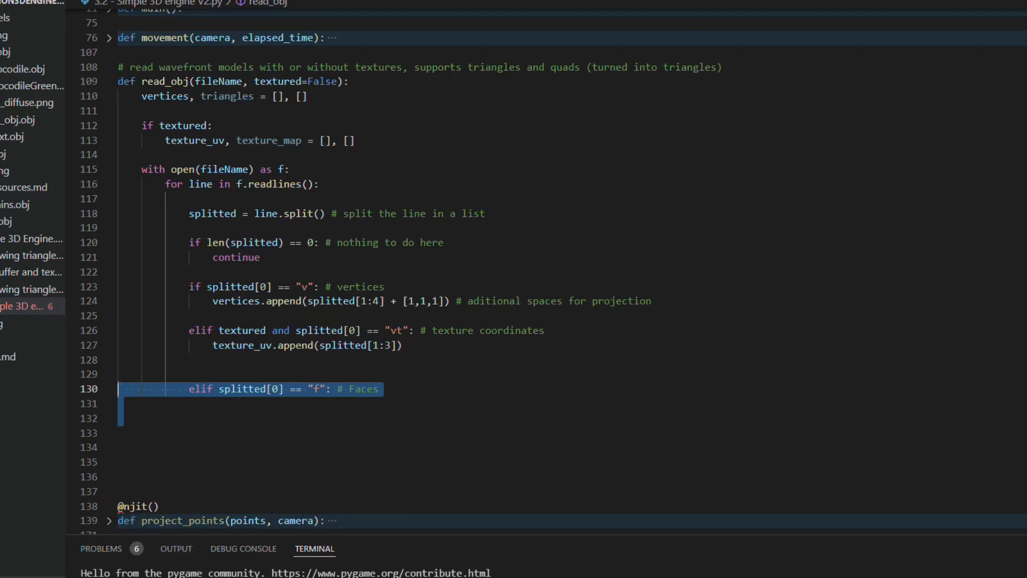
Step: For untextured faces, append [splitted[1], splitted[2], splitted[3]] to triangles
text(if not textured:)
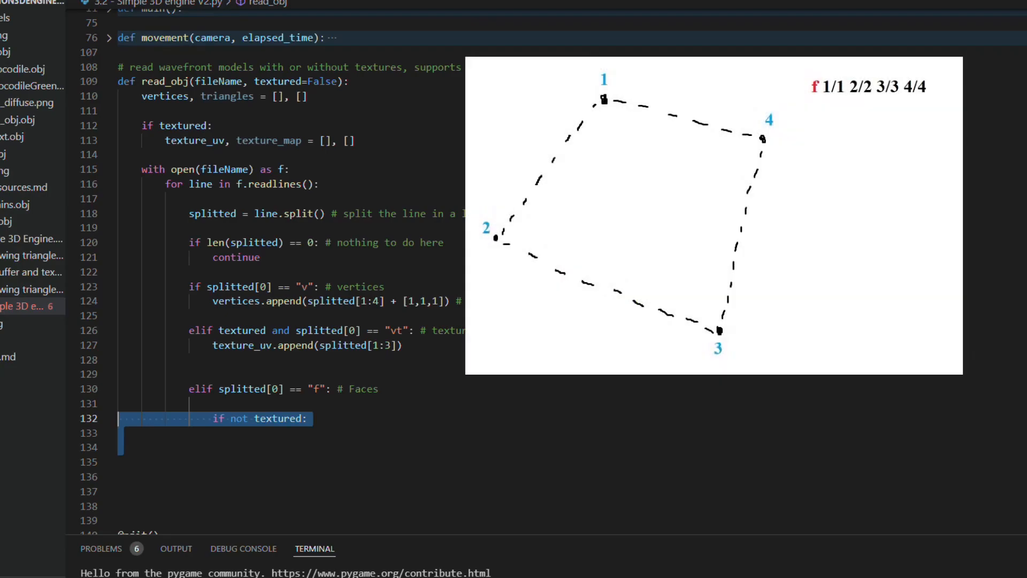
text(triangles.append([splitted[1], splitted[2], splitted[3]]))
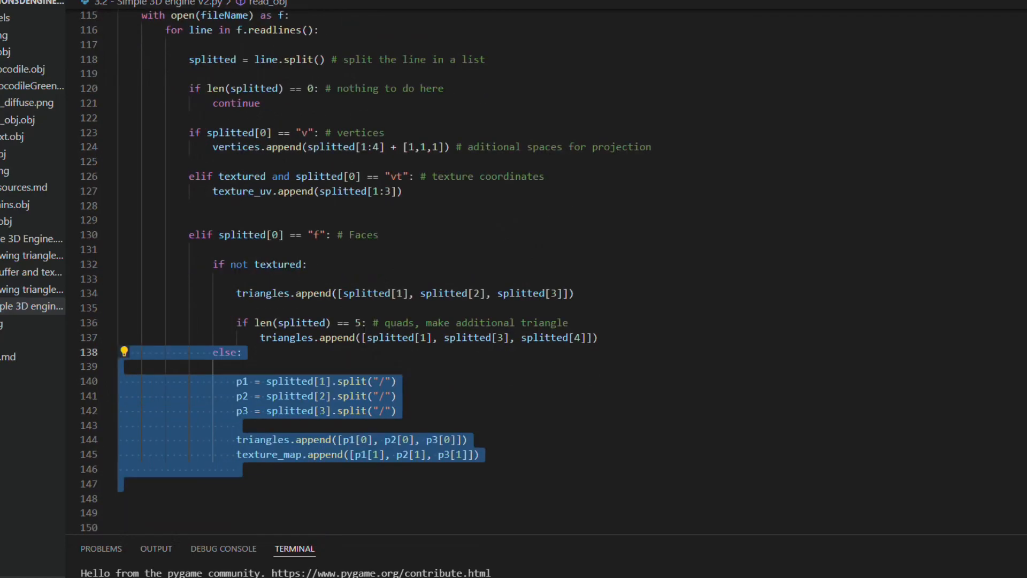
Step: Scroll through the rest of read_obj down to the array conversions and return statement
scroll(down, 3)
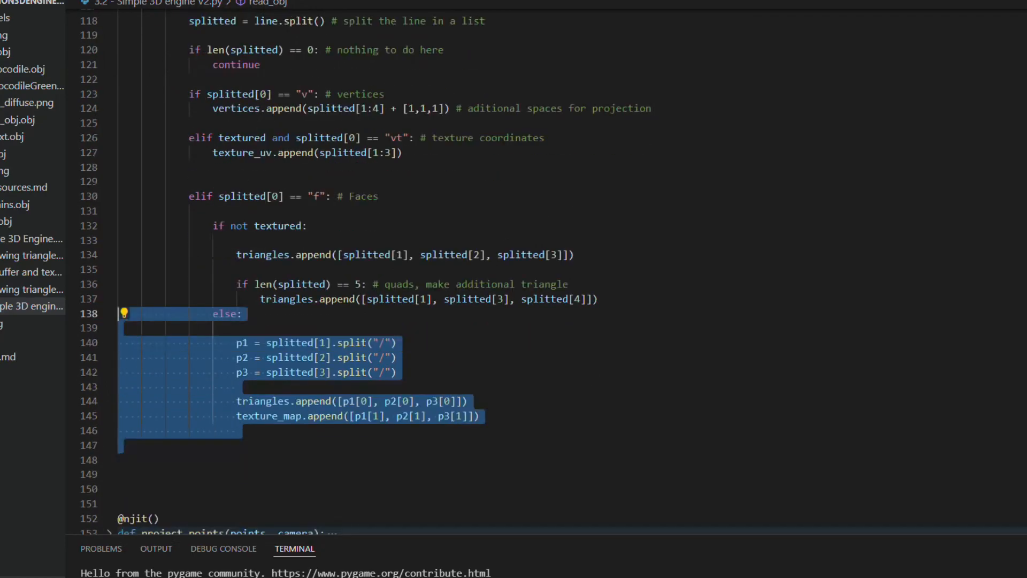
scroll(down, 3)
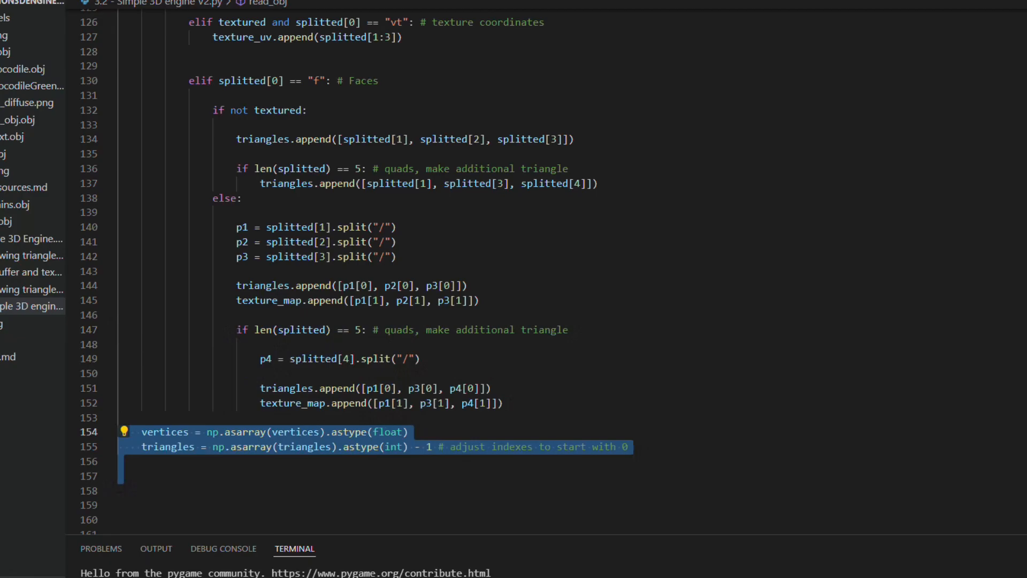
scroll(down, 3)
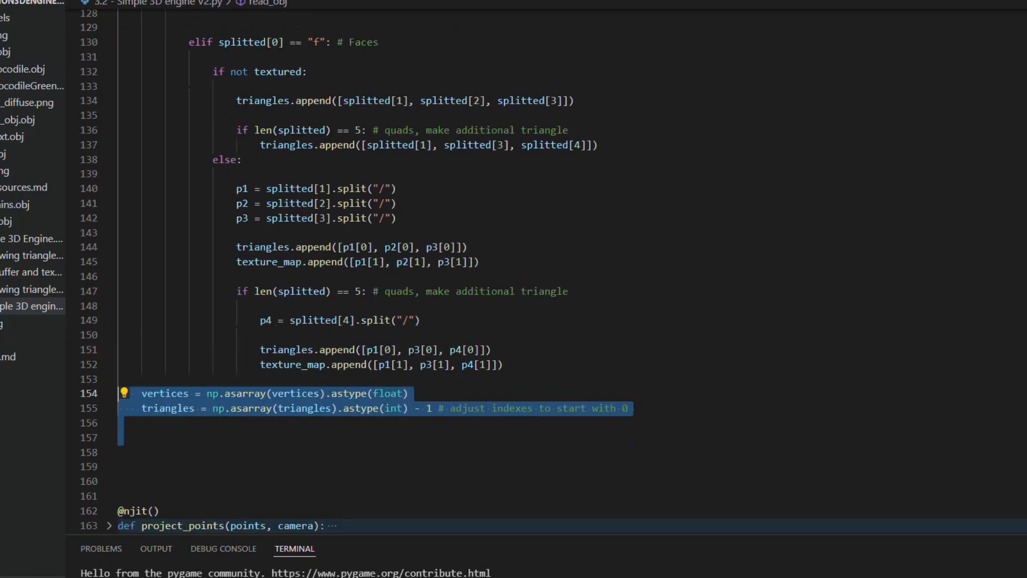
scroll(down, 3)
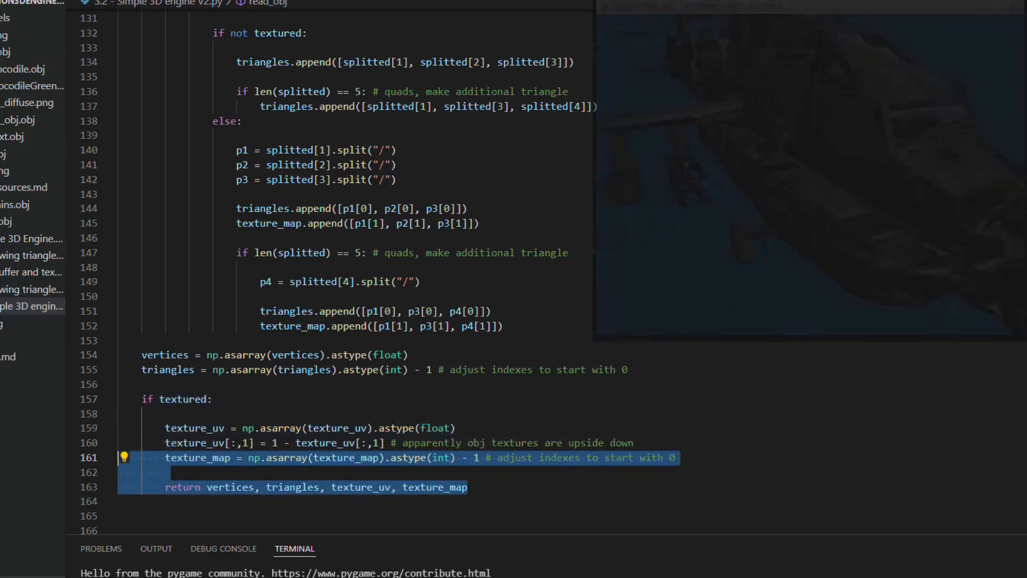
scroll(down, 3)
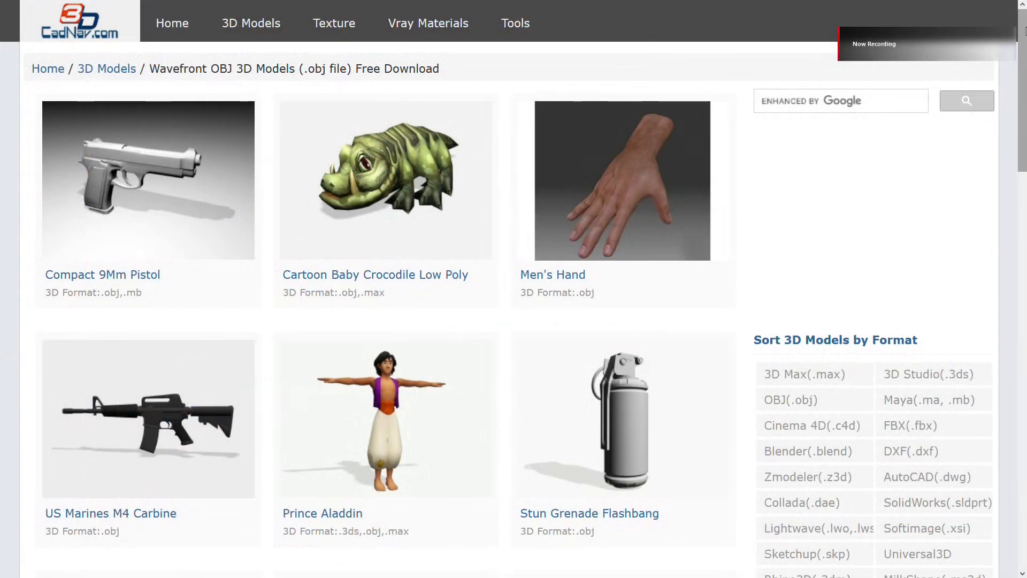
Step: Scroll down the CadNav OBJ catalogue to the sneakers, French bulldog, cowboy hat and van models
scroll(down, 3)
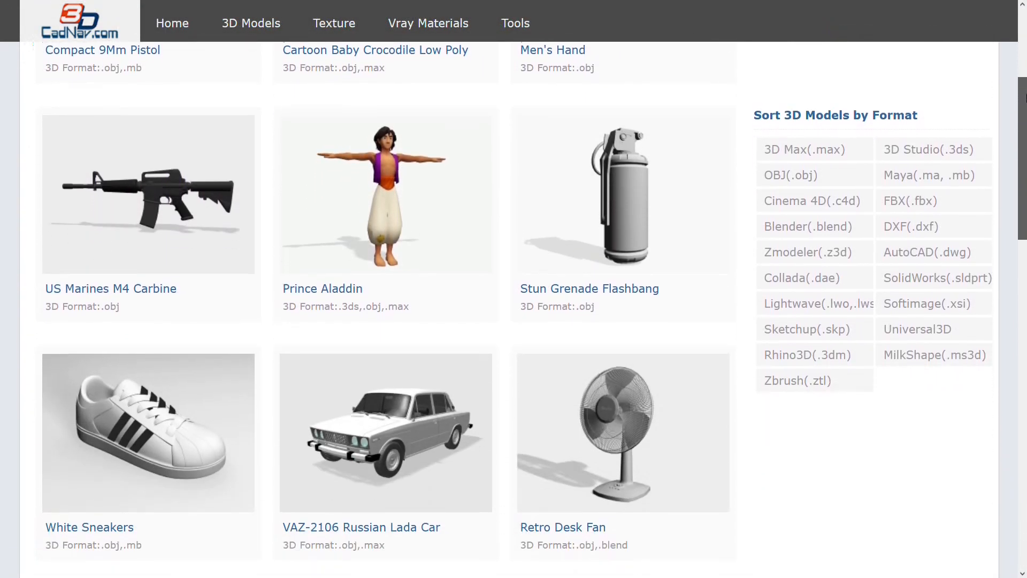
scroll(down, 3)
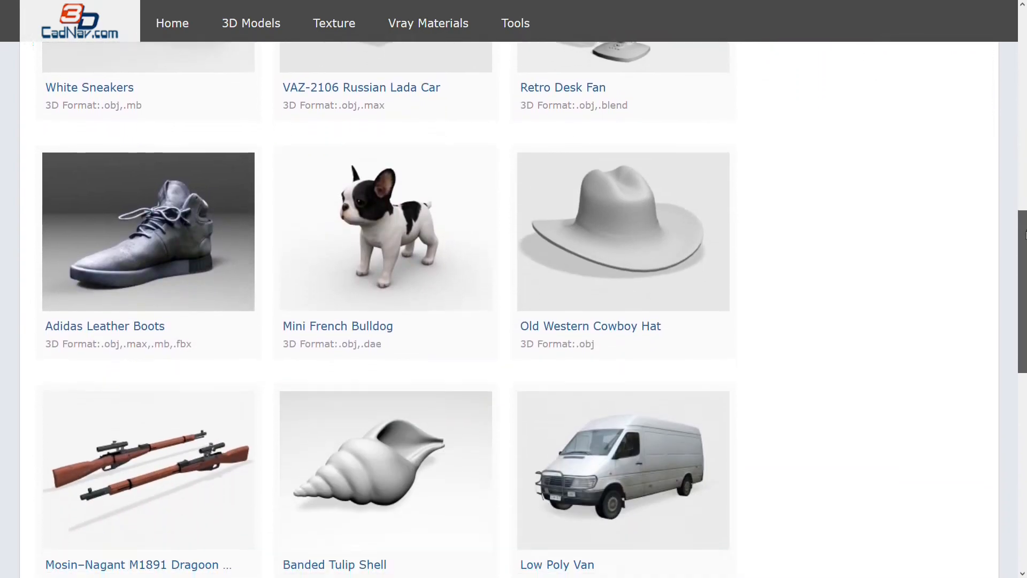